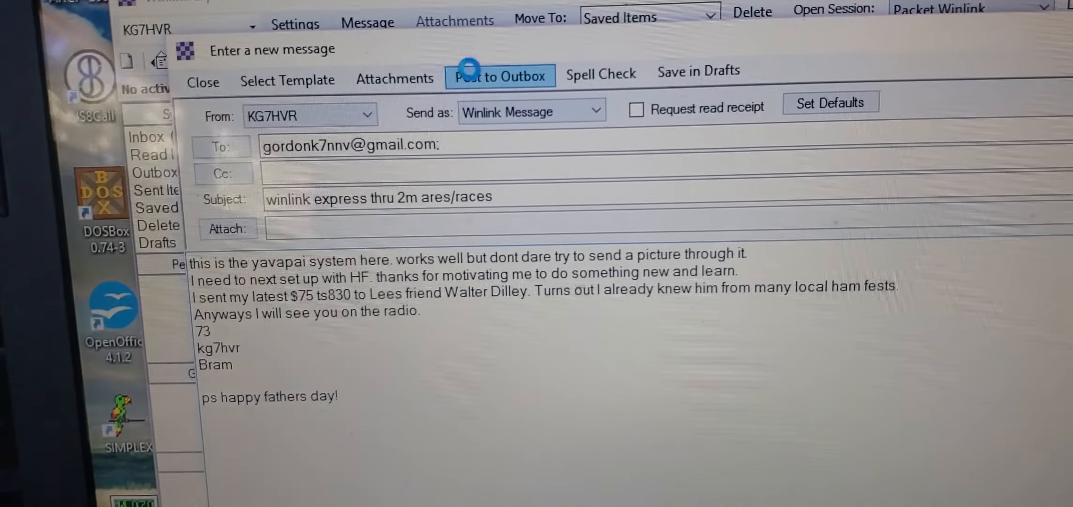
- Post the composed 2m ARES/RACES message to the Outbox, now holding three queued messages
click(500, 75)
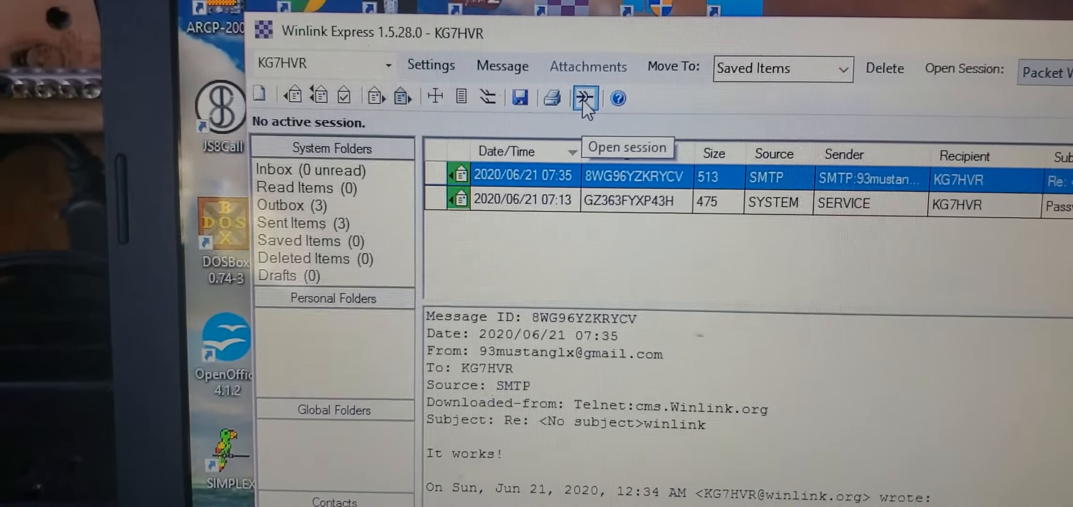
- Start a Packet Winlink session with the Kenwood TS-2000 initialized, targeting K7YCA-11 via digipeater
click(585, 97)
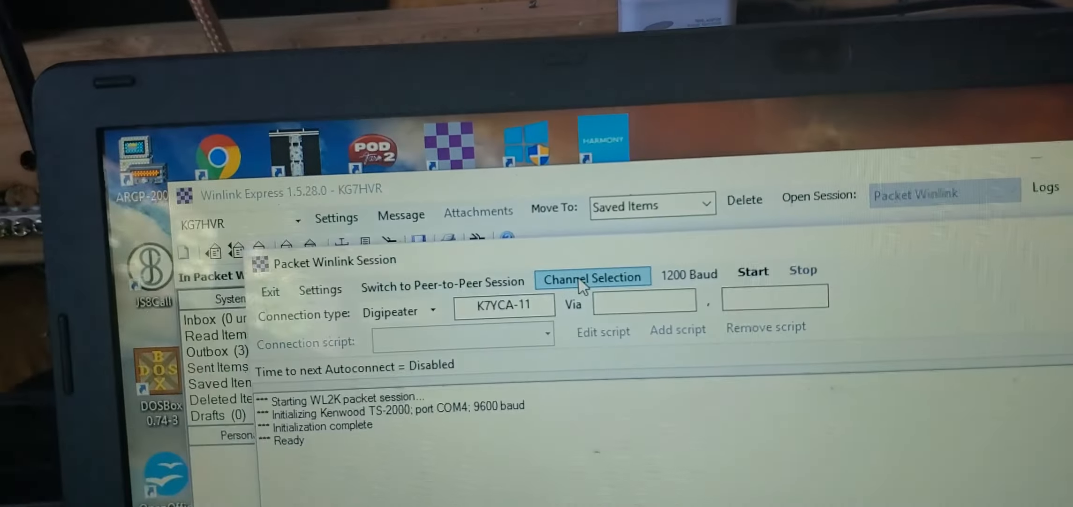
- Select the K7YCA-11 gateway station as the channel for the packet session
click(593, 278)
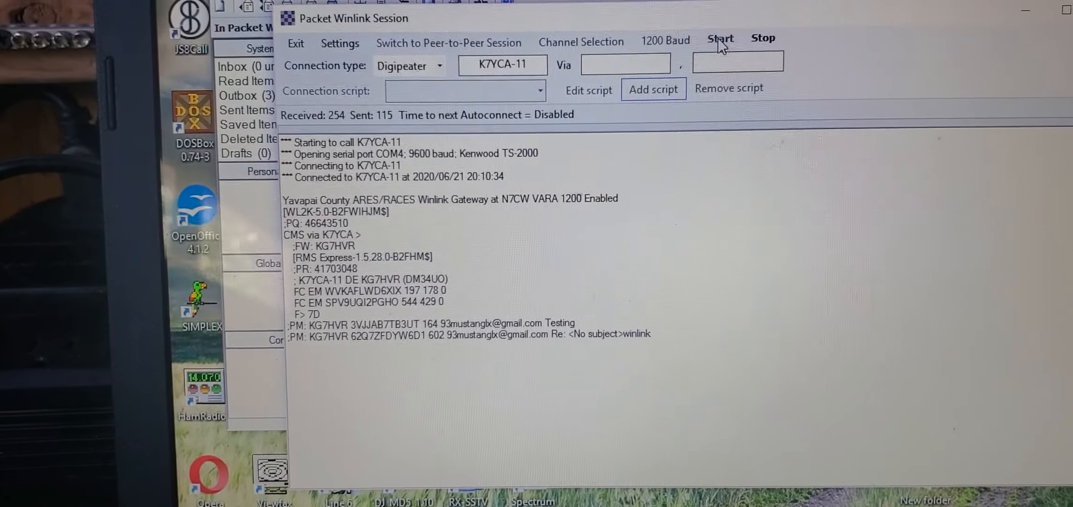
- Begin the exchange so the two outbound messages transmit to K7YCA-11
click(720, 39)
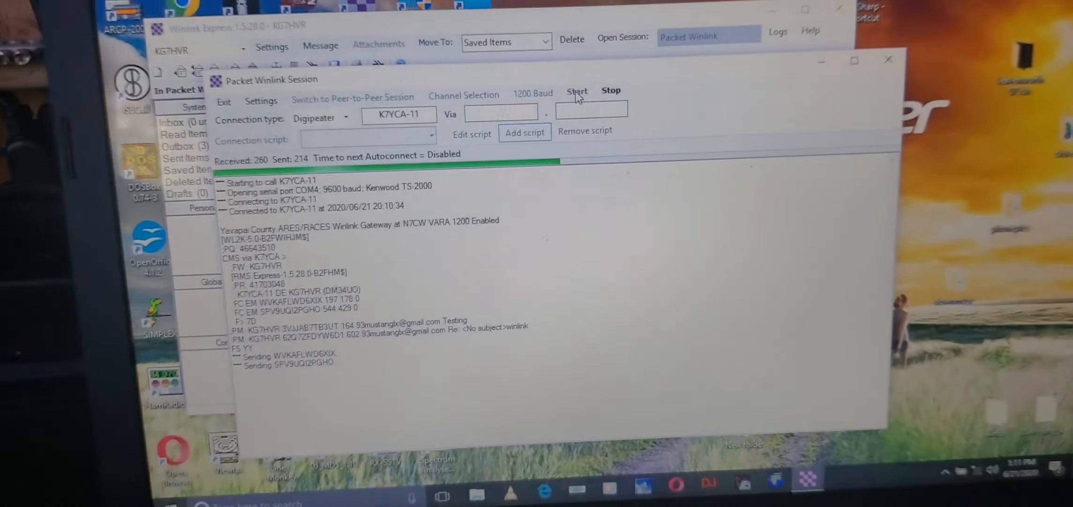